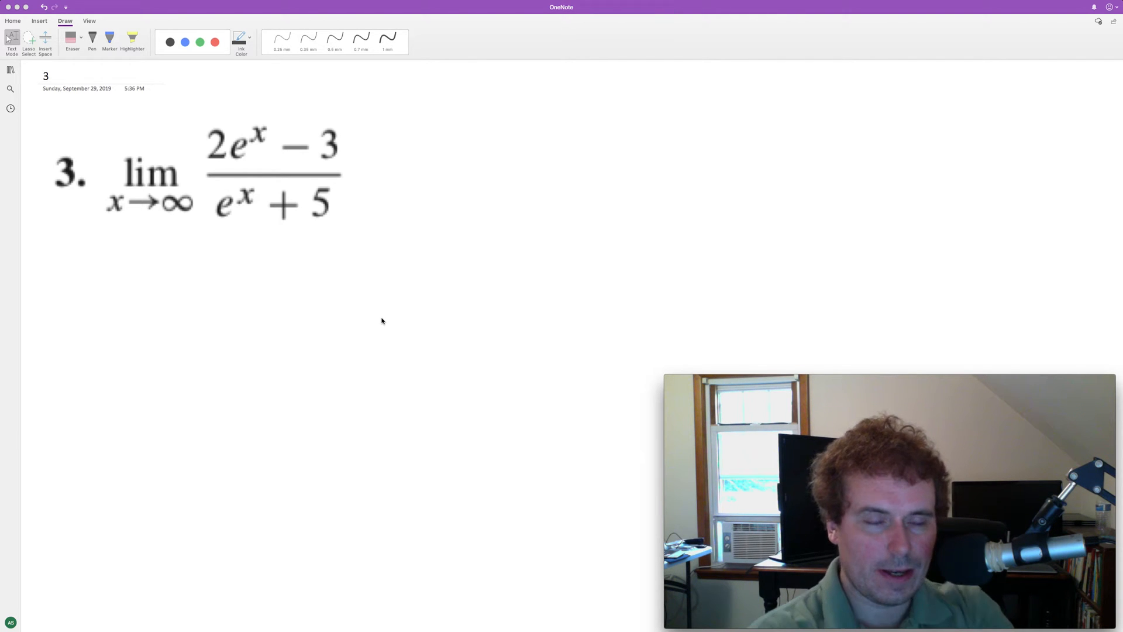
{"action": "mouse_move", "coordinate": [353, 218]}
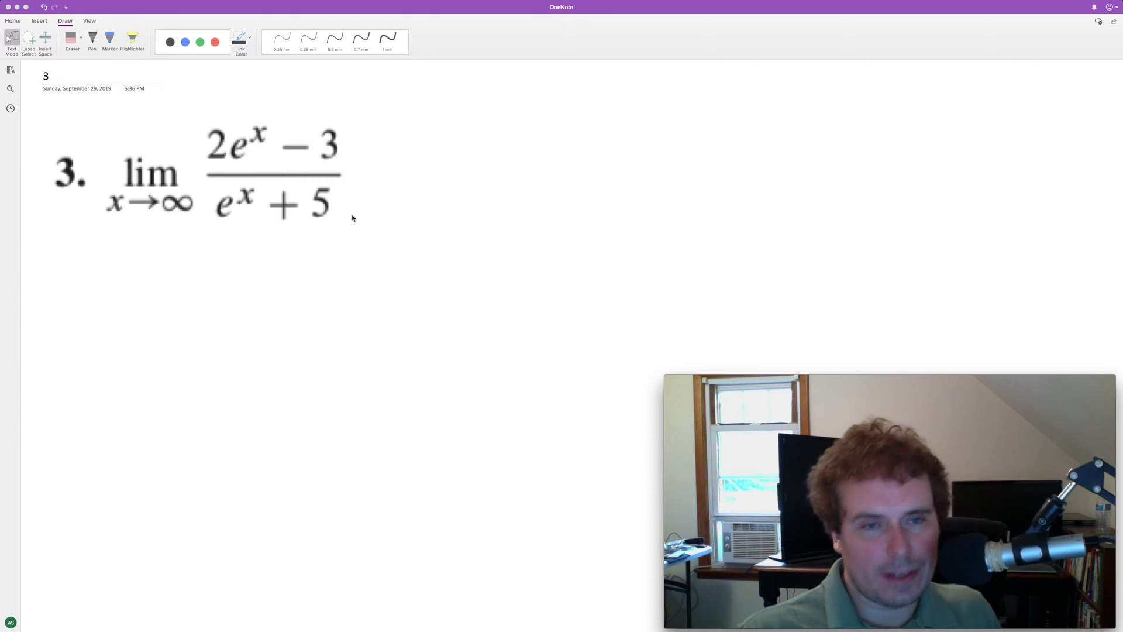
- Ink the factor (1/e^x)/(1/e^x) in black beside the problem and start 'lim' on the line below
{"action": "left_click", "coordinate": [335, 40]}
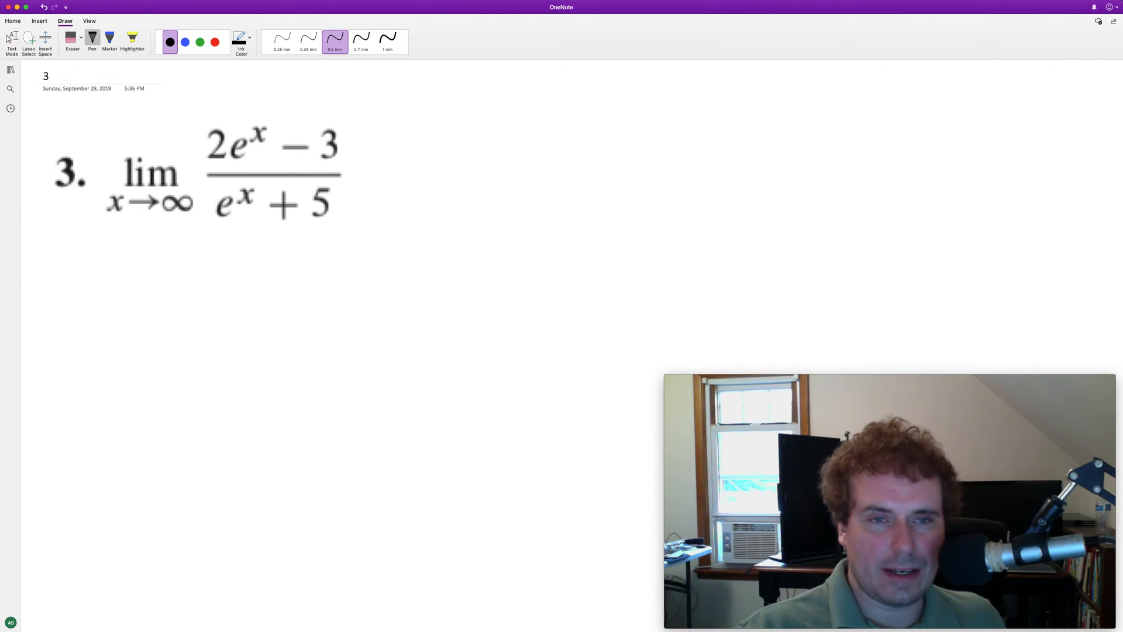
{"action": "left_click_drag", "start_coordinate": [409, 104], "coordinate": [394, 148]}
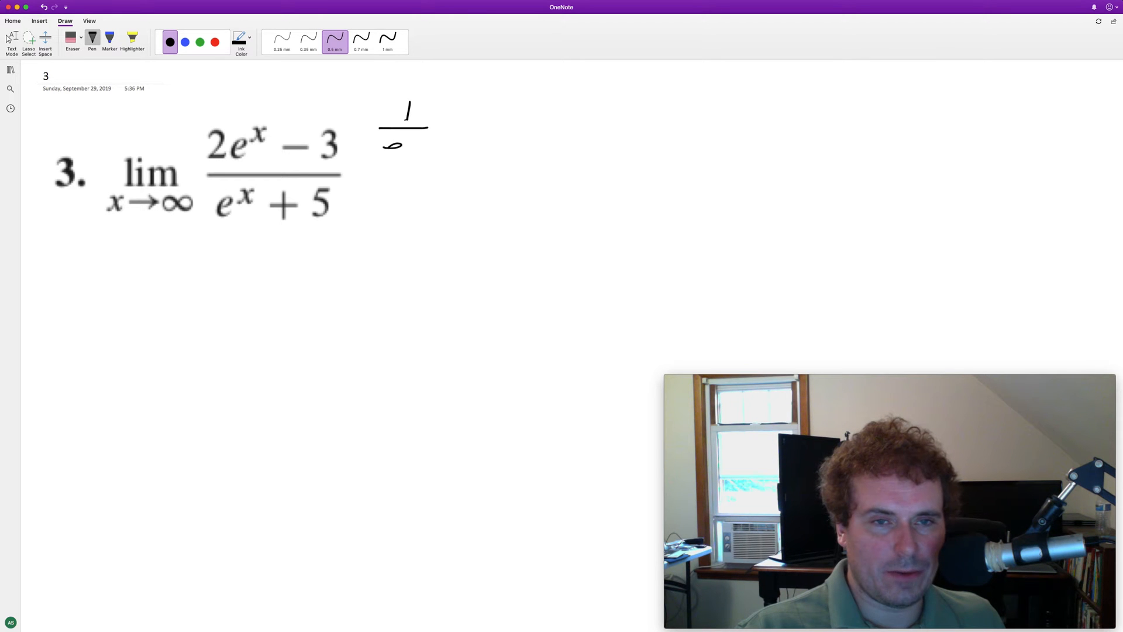
{"action": "left_click_drag", "start_coordinate": [388, 151], "coordinate": [430, 186]}
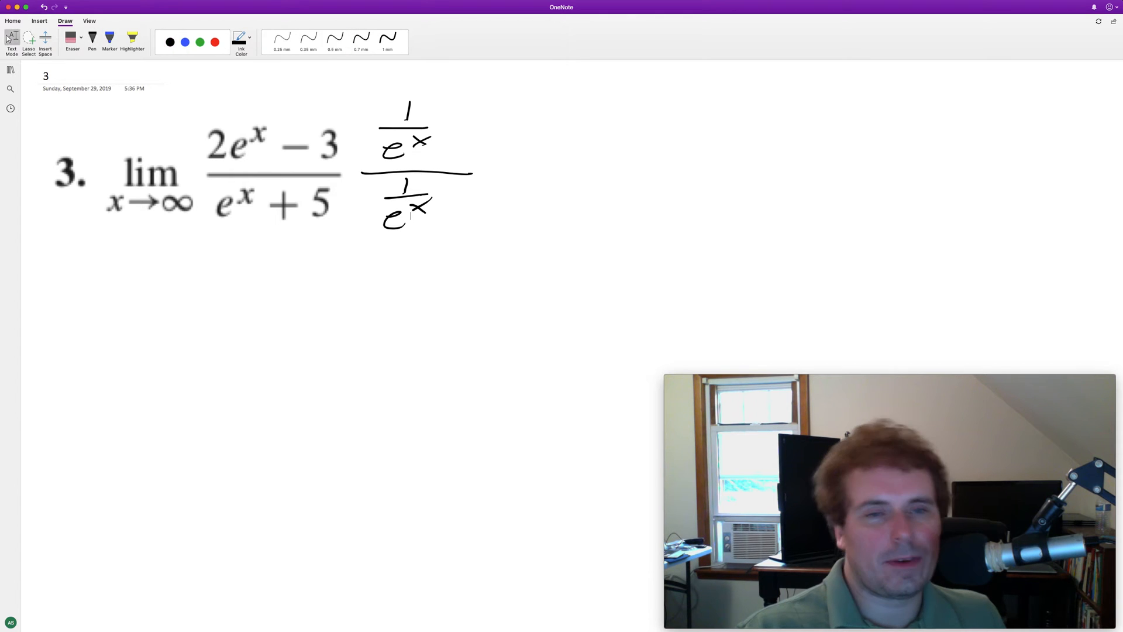
{"action": "left_click", "coordinate": [335, 40]}
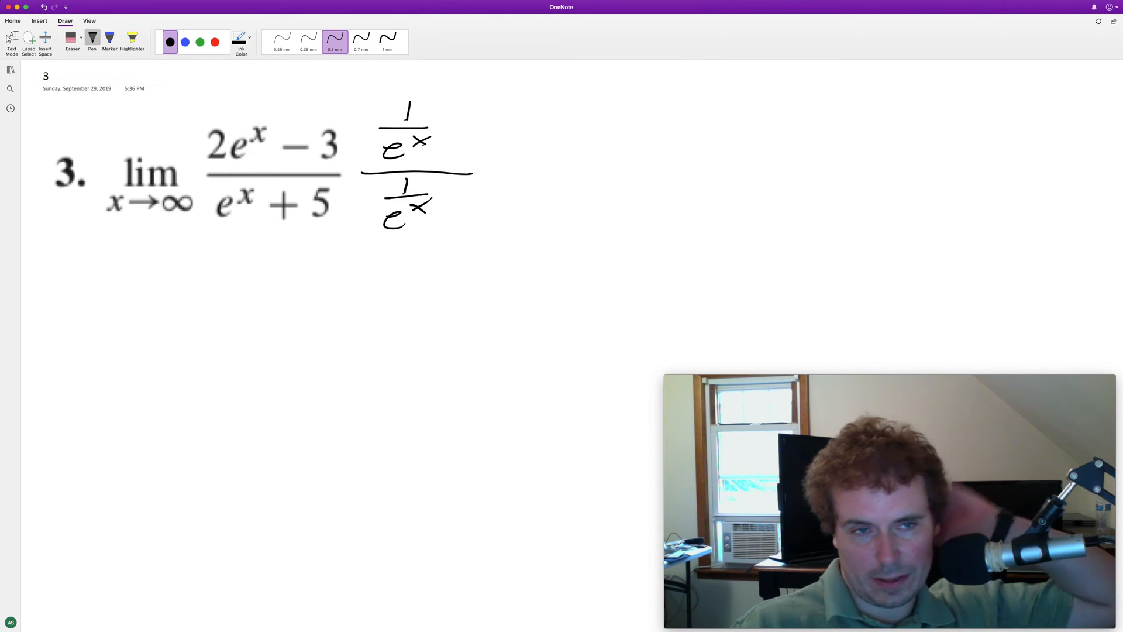
{"action": "left_click_drag", "start_coordinate": [47, 269], "coordinate": [72, 304]}
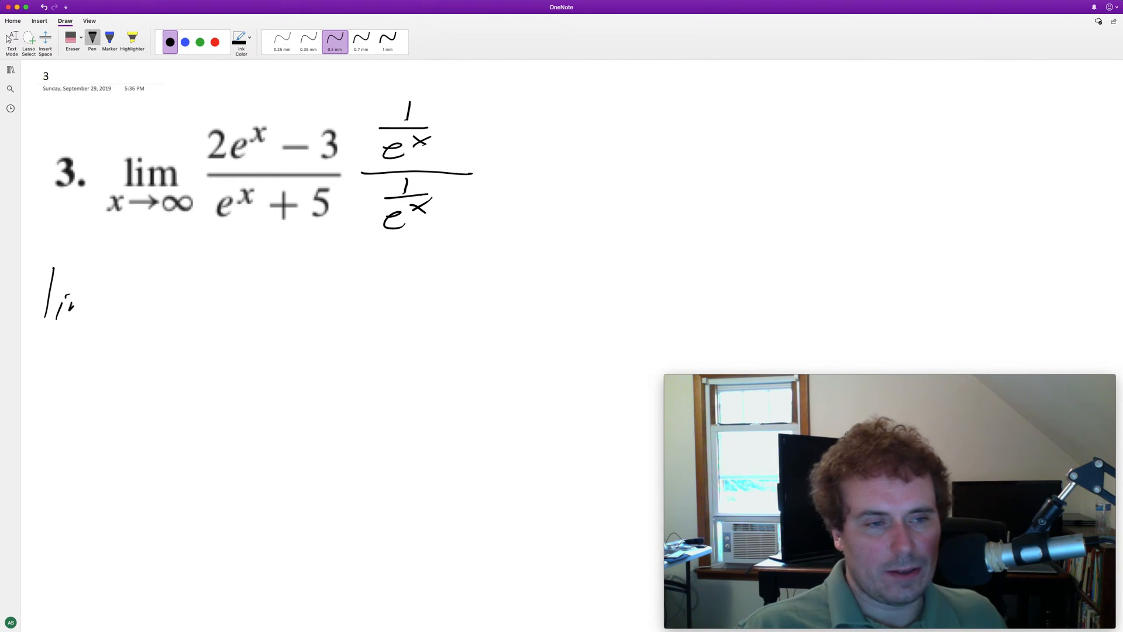